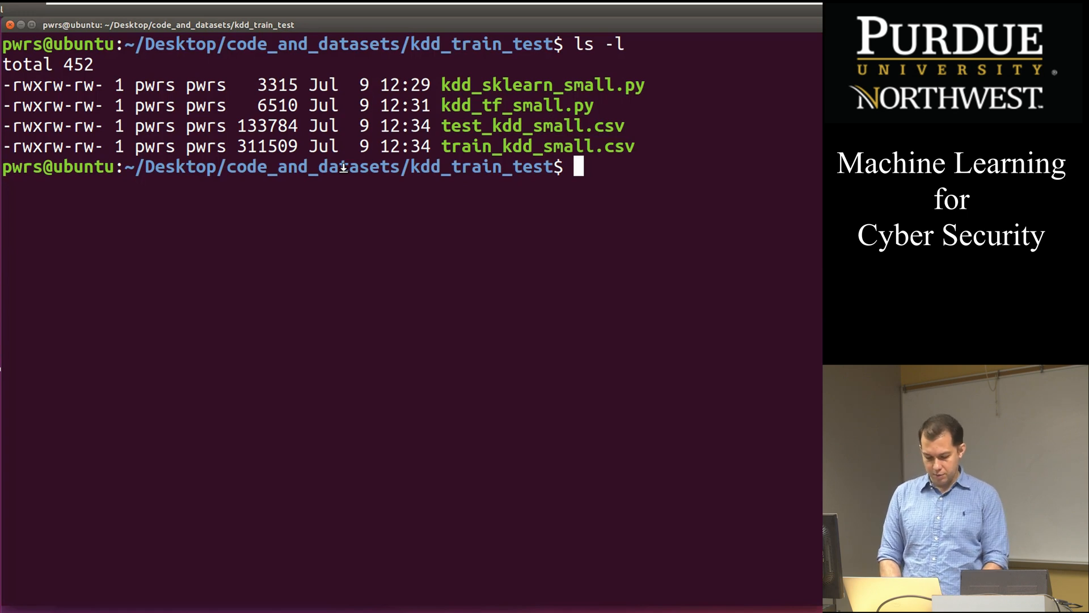
# View the training CSV in nano, exit, then start opening the test CSV.
pyautogui.write('nano train_kdd_small.csv')
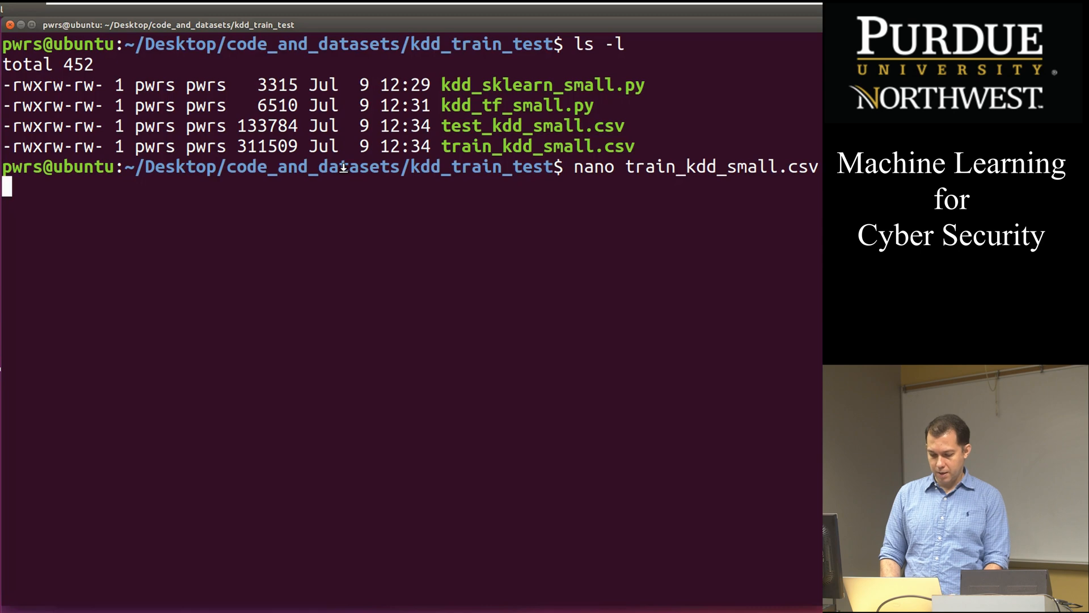
pyautogui.press('Return')
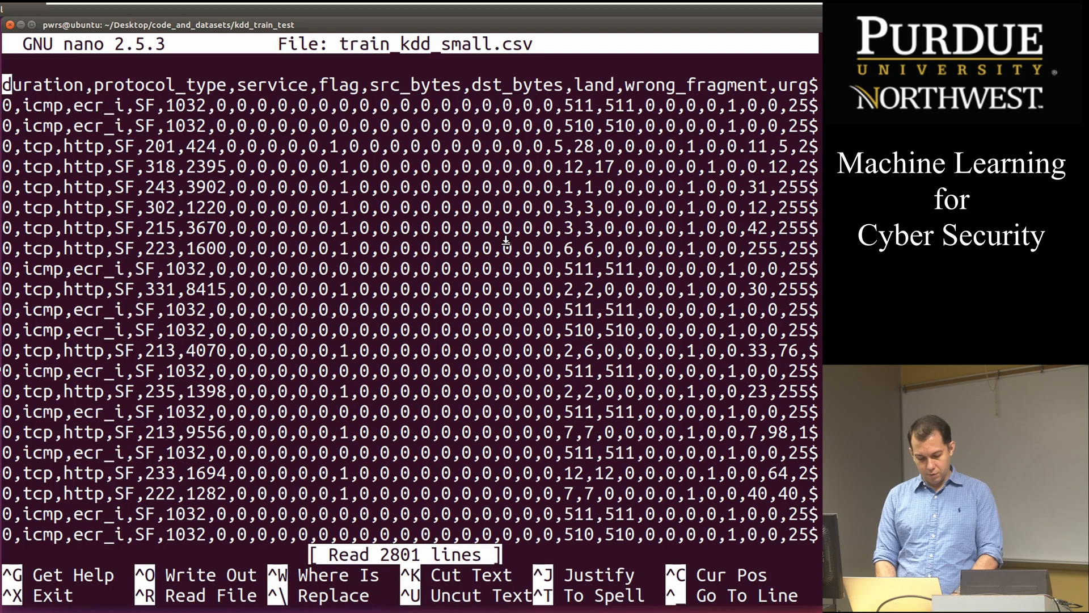
pyautogui.press('ctrl+x')
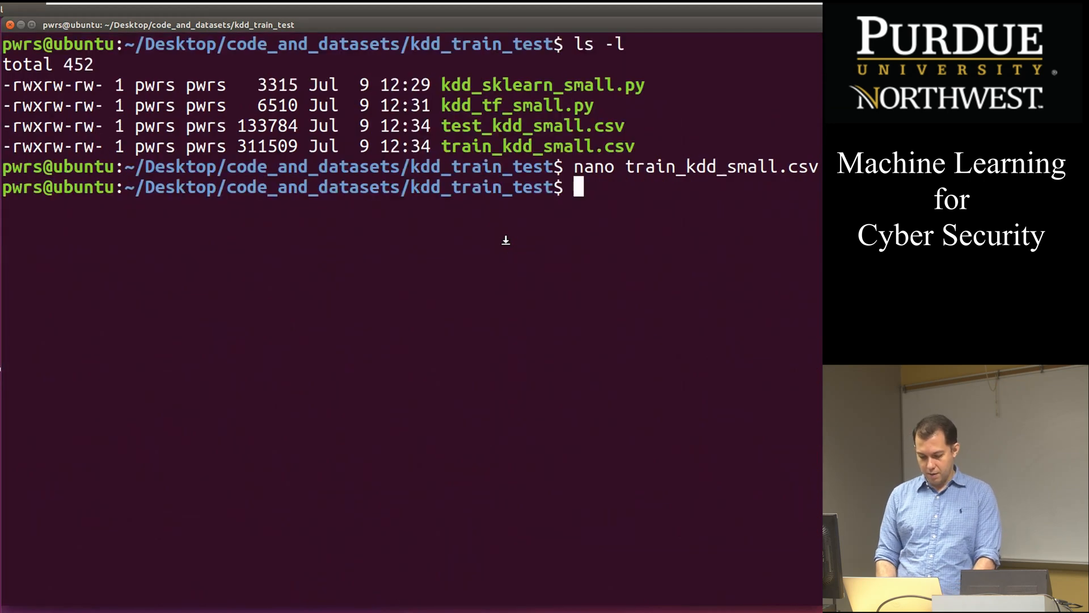
pyautogui.write('nano')
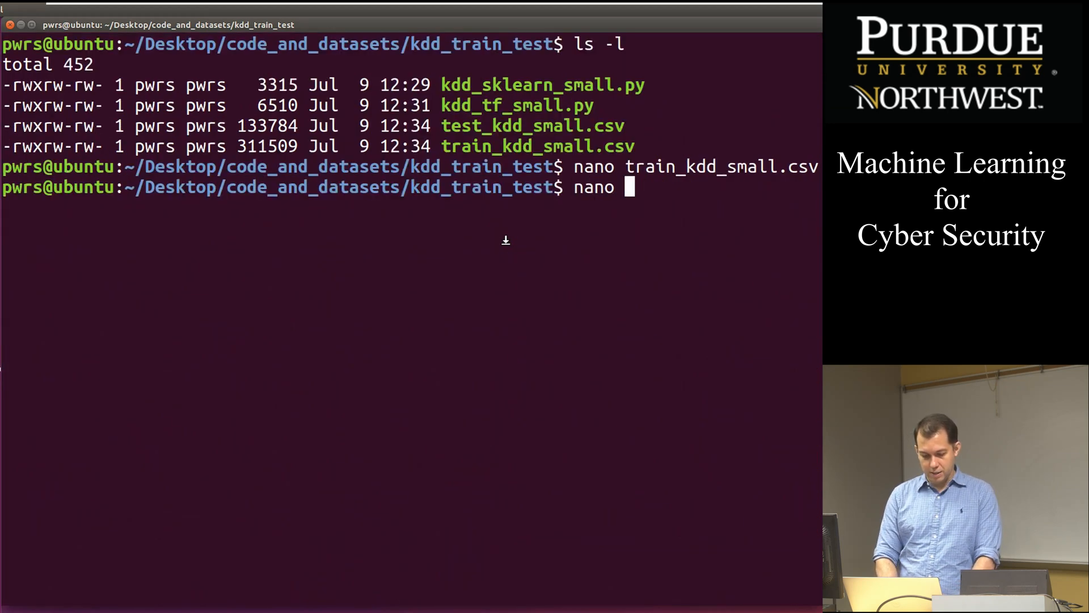
pyautogui.write('test_kdd_small.csv')
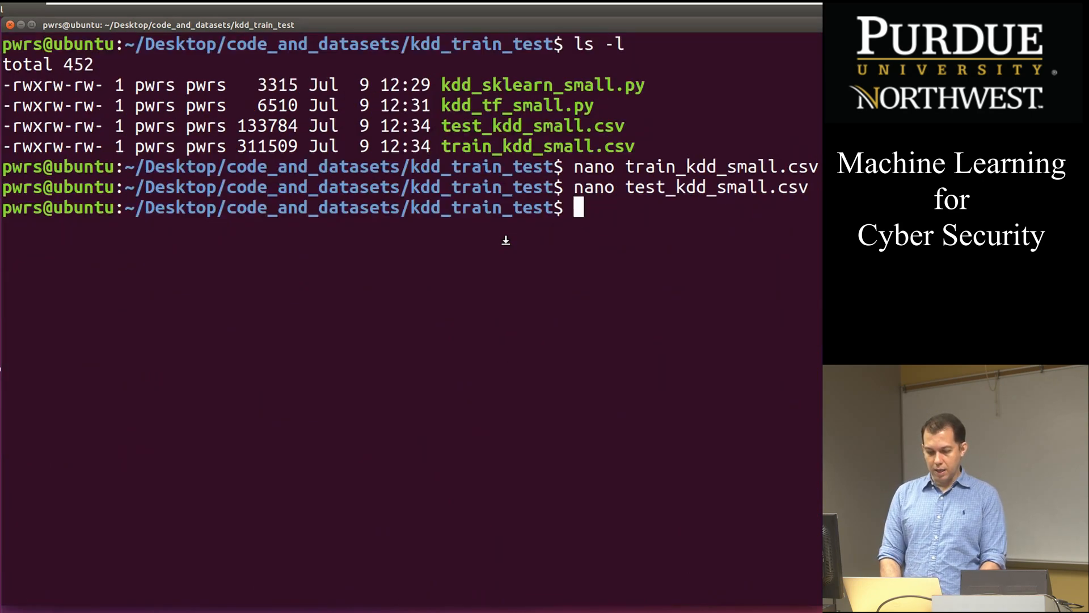
# Open kdd_sklearn_small.py in nano and scroll through its imports and loading calls.
pyautogui.write('n')
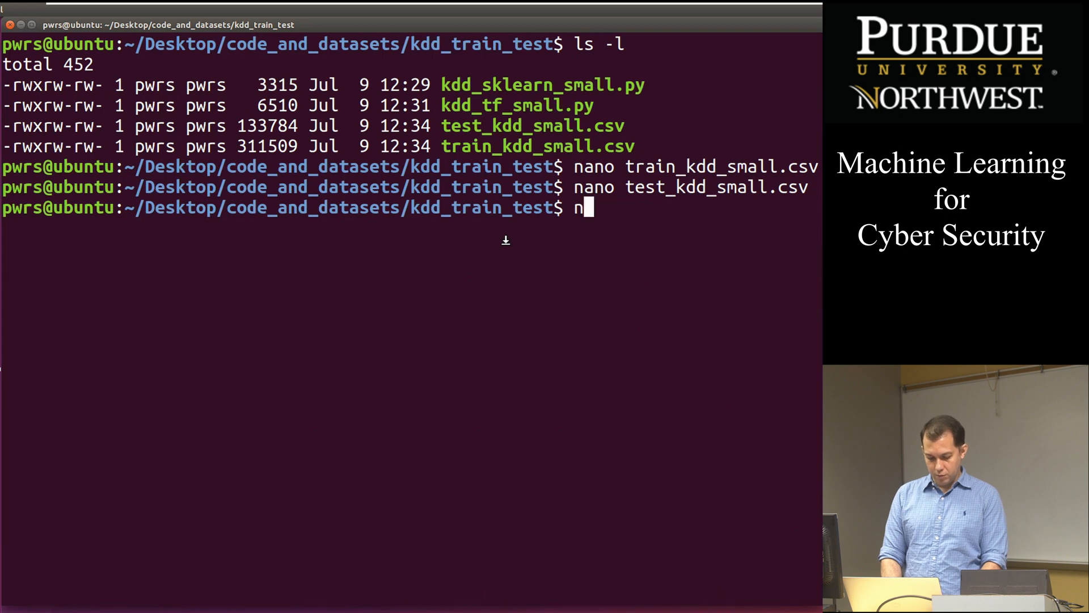
pyautogui.write('ano')
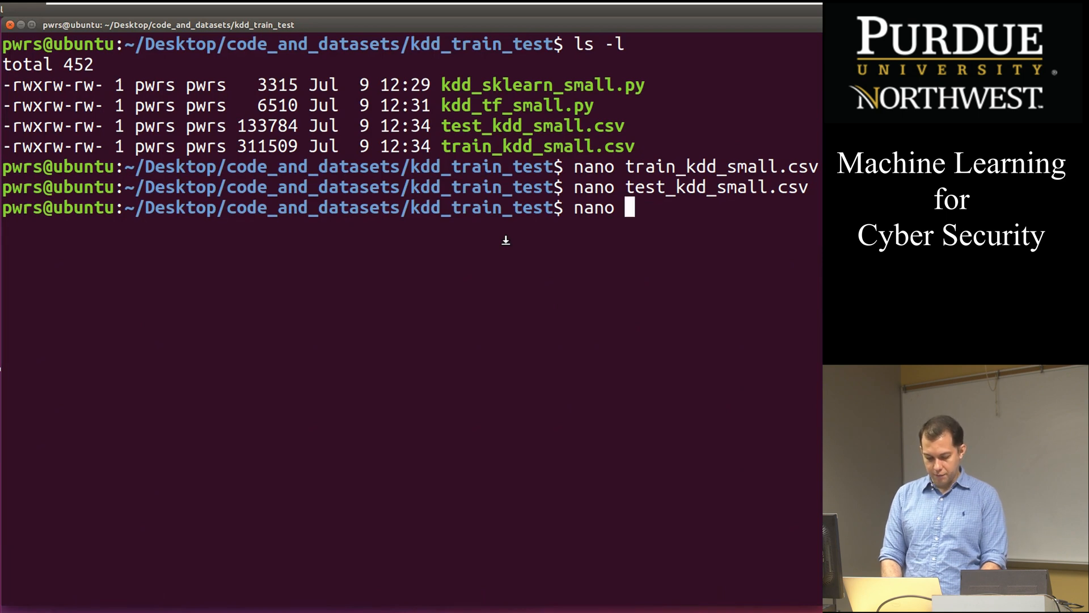
pyautogui.write('kdd_')
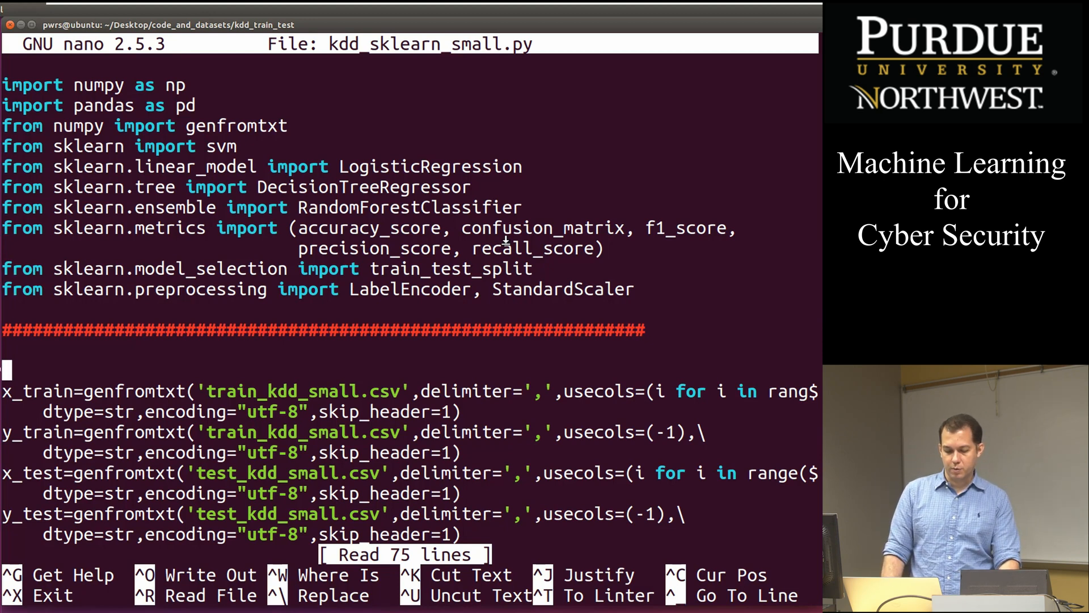
pyautogui.scroll(-3)
pyautogui.write('\\')
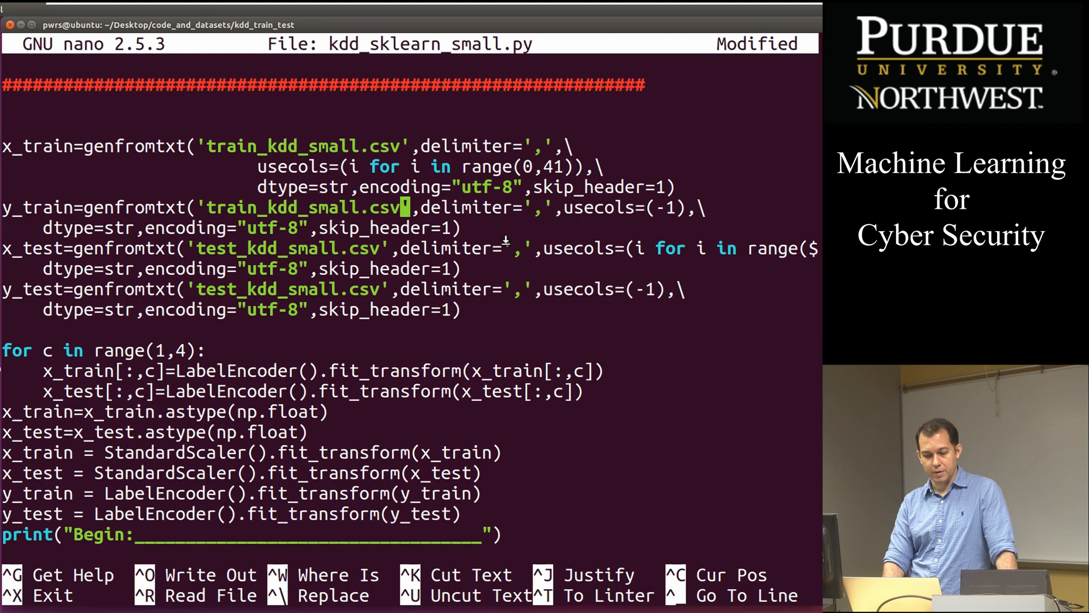
pyautogui.moveTo(485, 207)
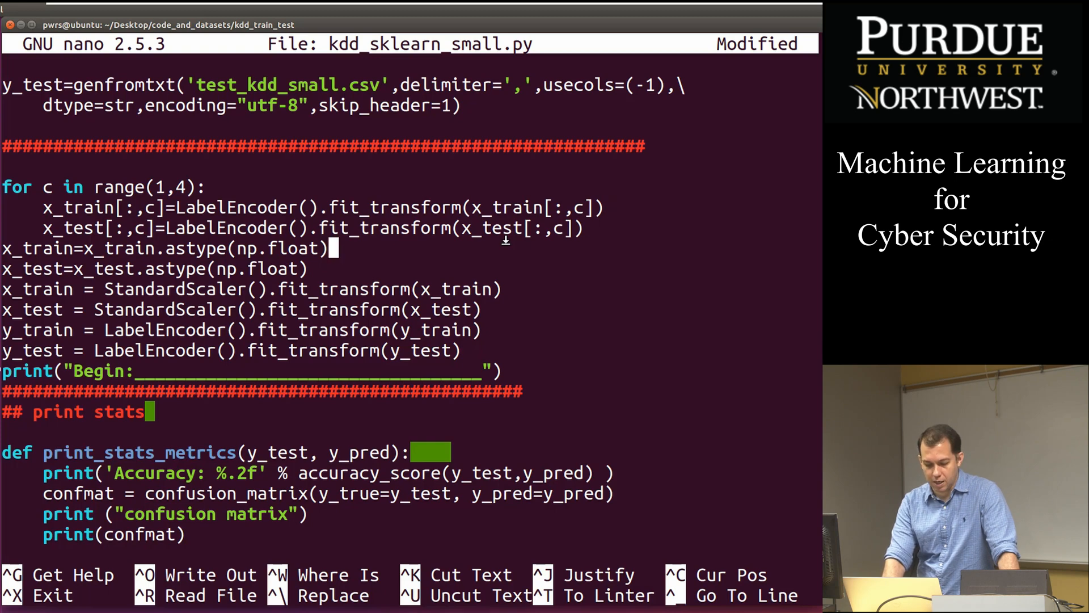
# Review the x_test StandardScaler preprocessing lines, then exit nano to the shell.
pyautogui.click(253, 268)
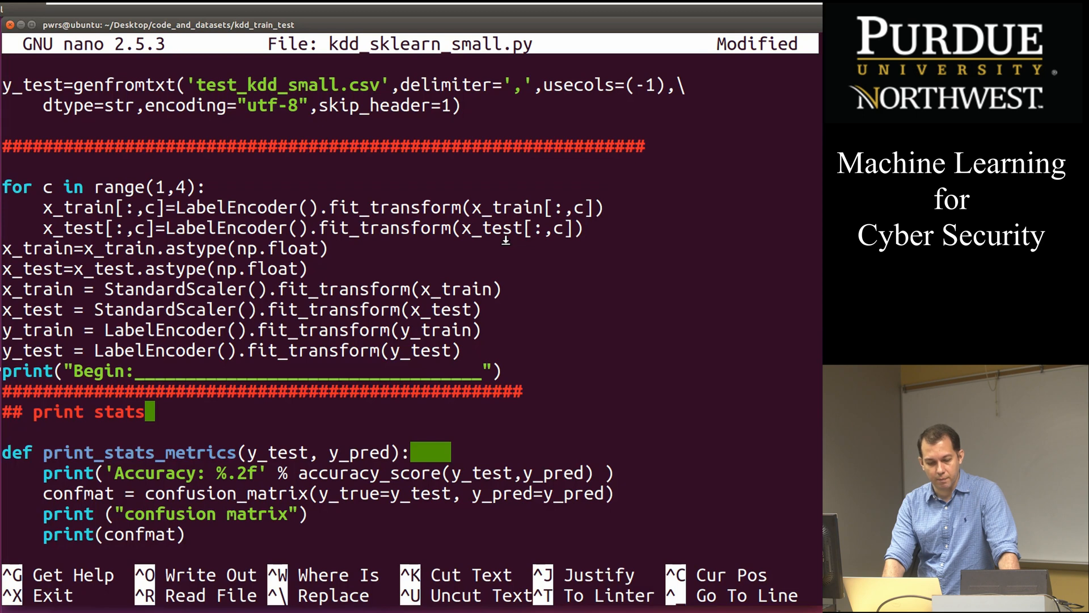
pyautogui.click(247, 309)
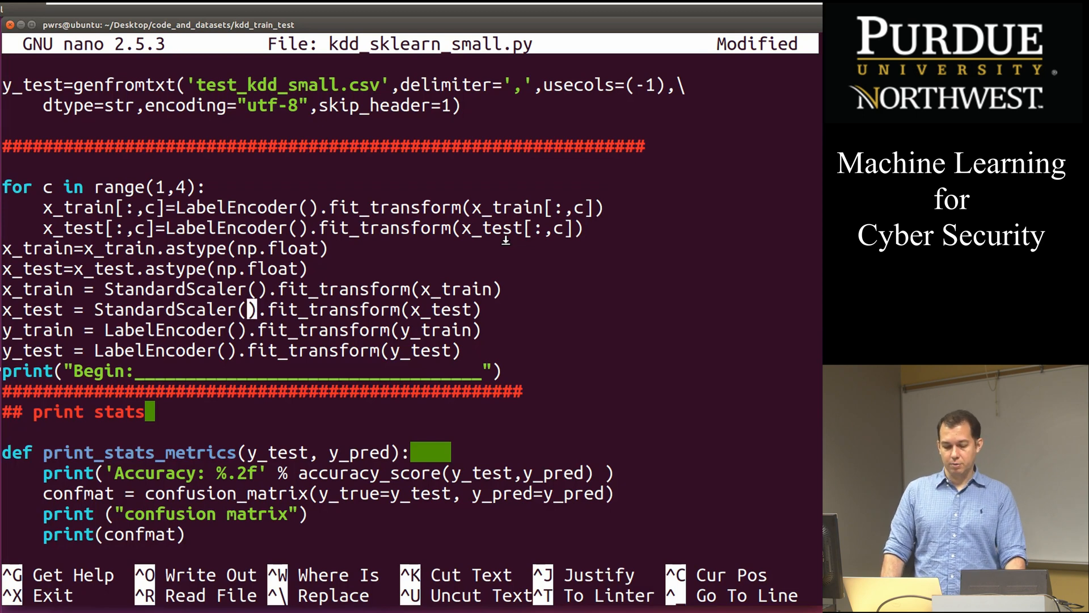
pyautogui.scroll(-3)
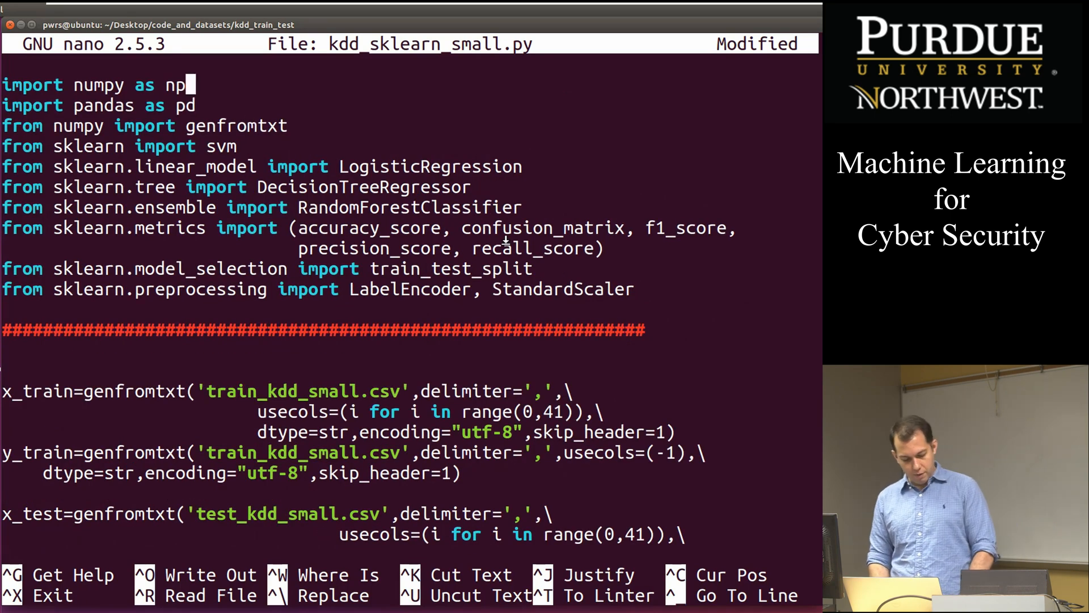
pyautogui.press('ctrl+x')
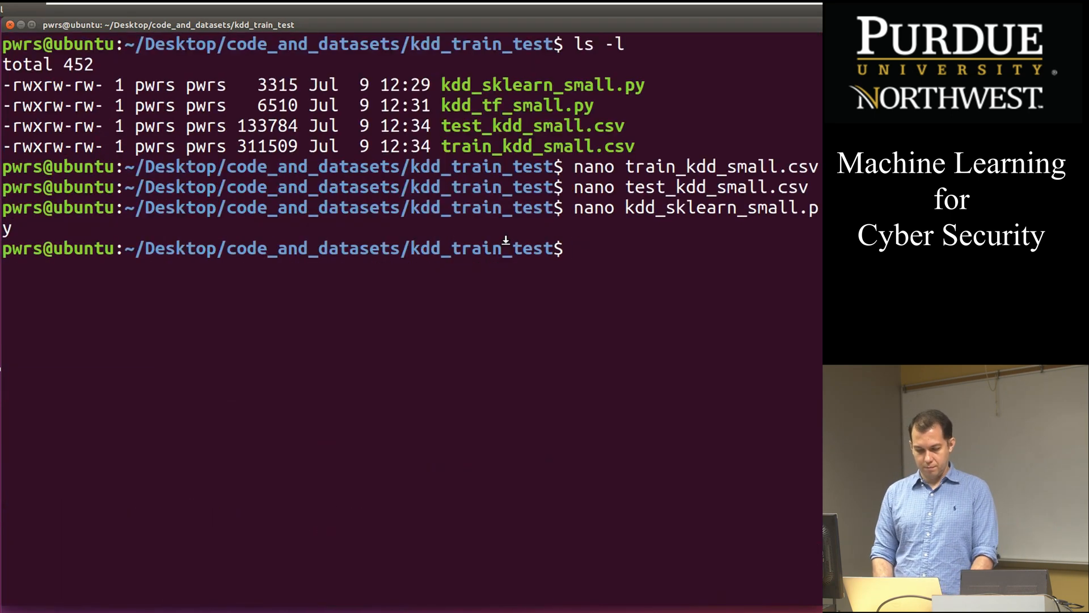
# Run python kdd_sklearn_small.py and scroll through the Logistic Regression, Decision Tree and Random Forest metrics.
pyautogui.write('pyth')
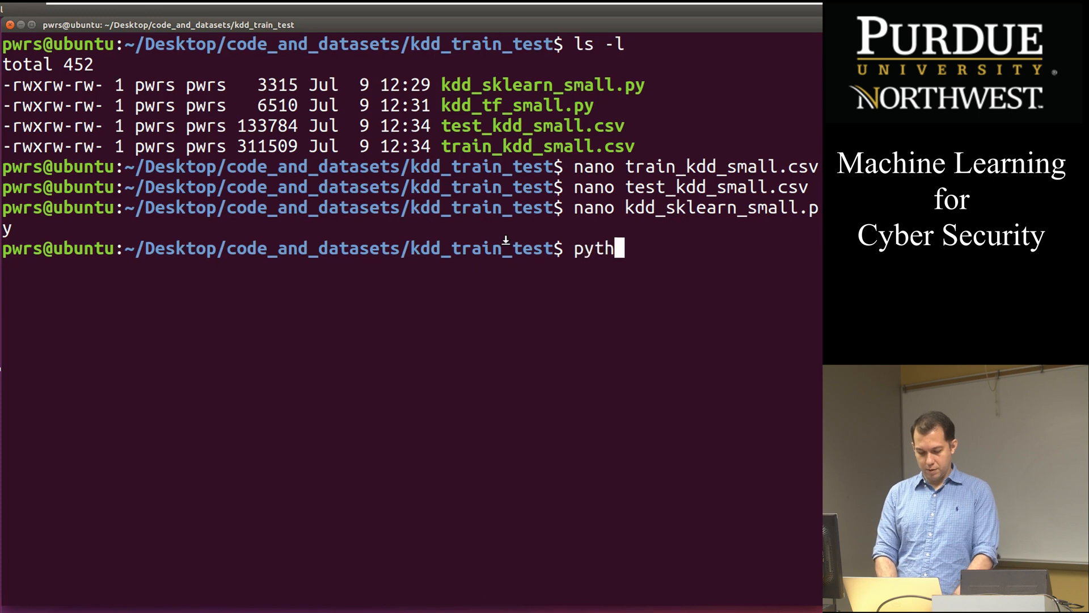
pyautogui.write('on')
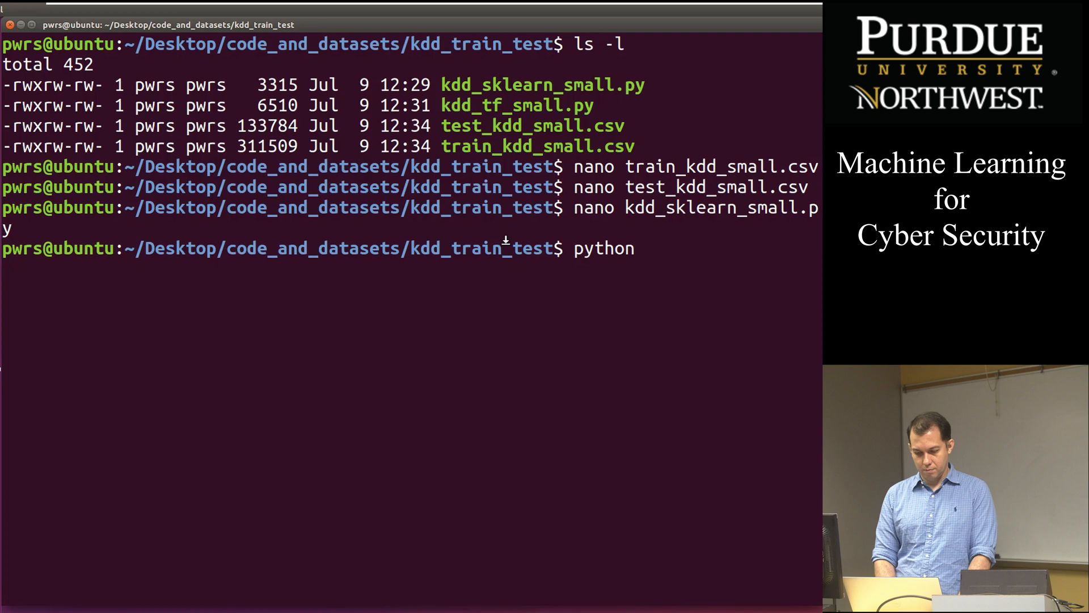
pyautogui.write('kddd')
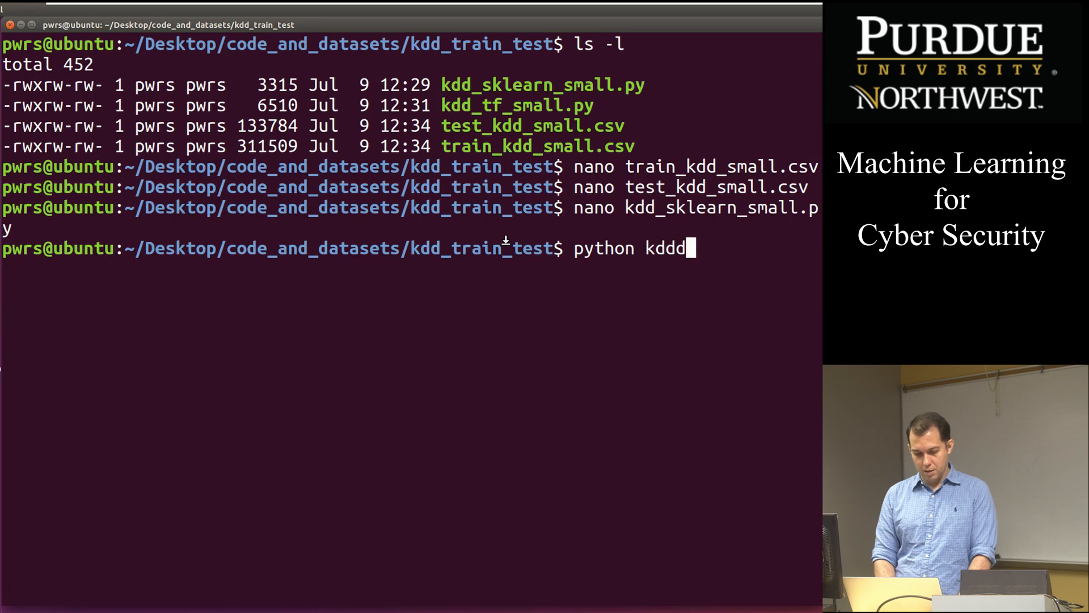
pyautogui.press('BackSpace')
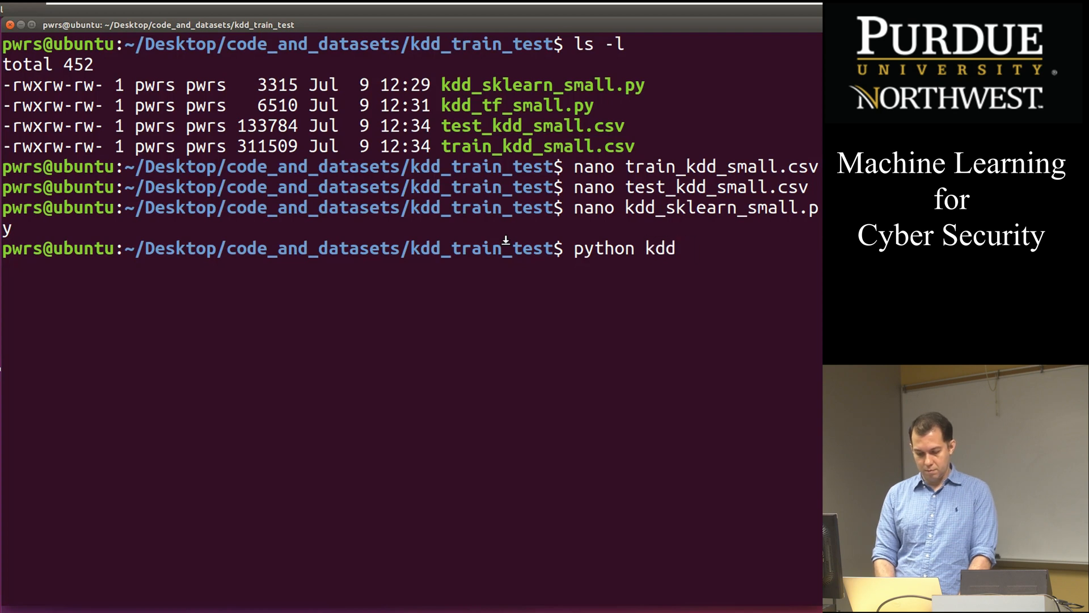
pyautogui.write('_s')
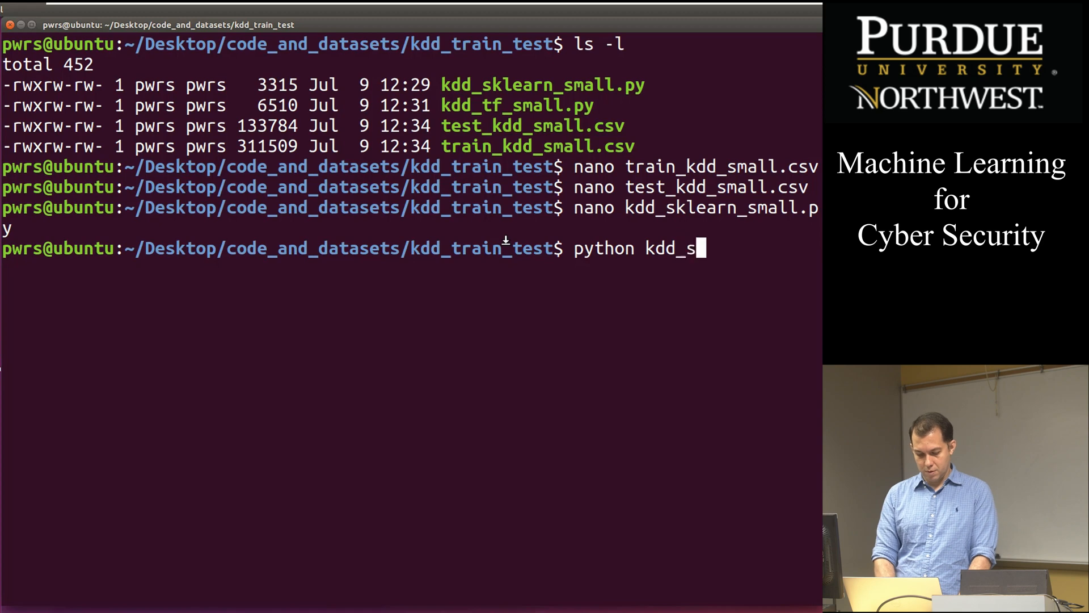
pyautogui.write('klearn_small.py')
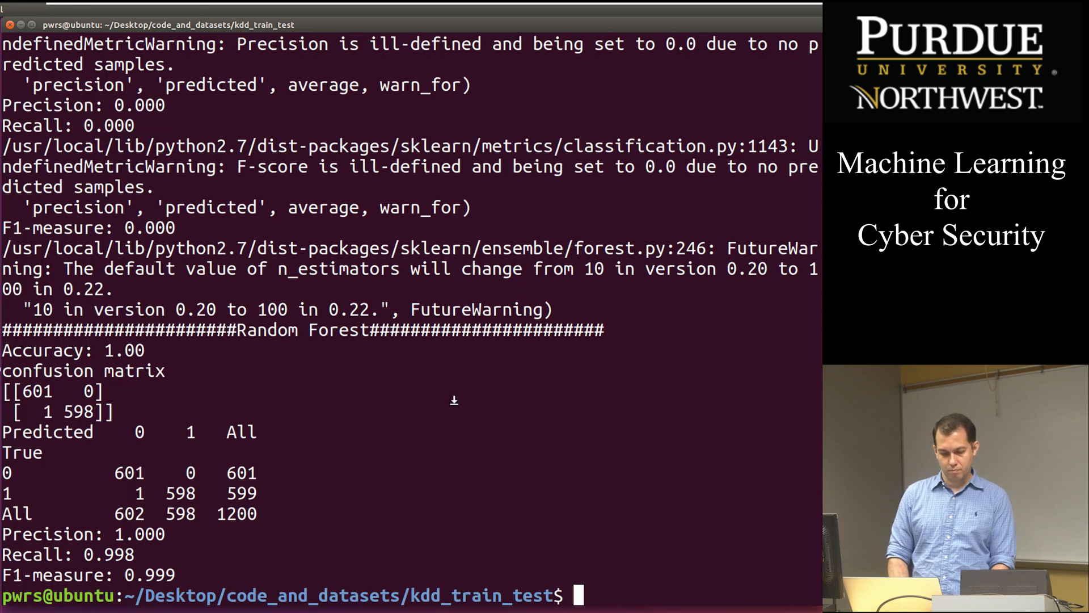
pyautogui.scroll(-3)
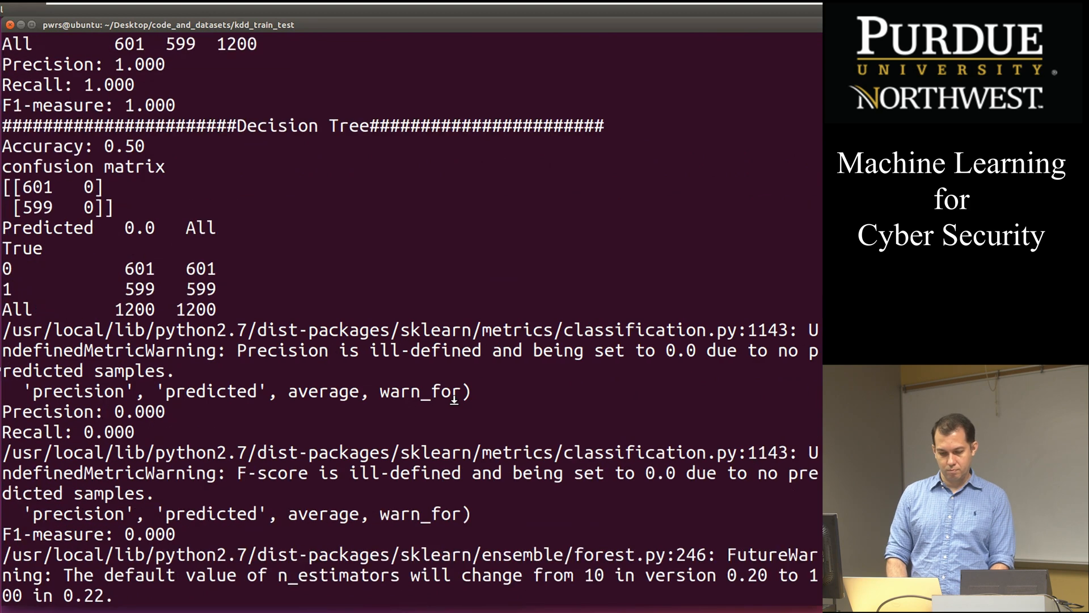
pyautogui.scroll(-3)
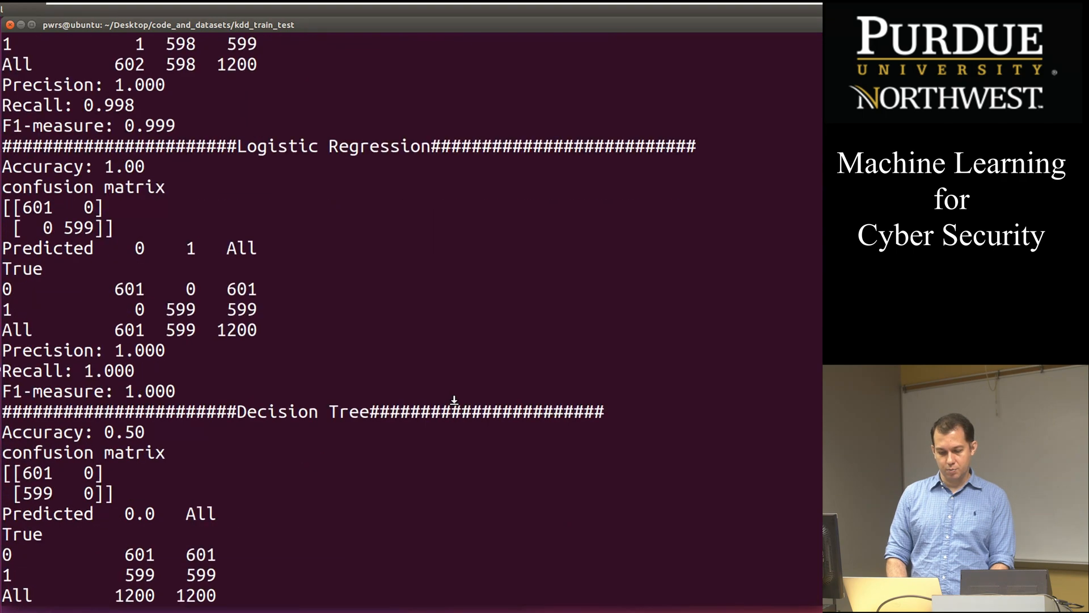
pyautogui.scroll(-3)
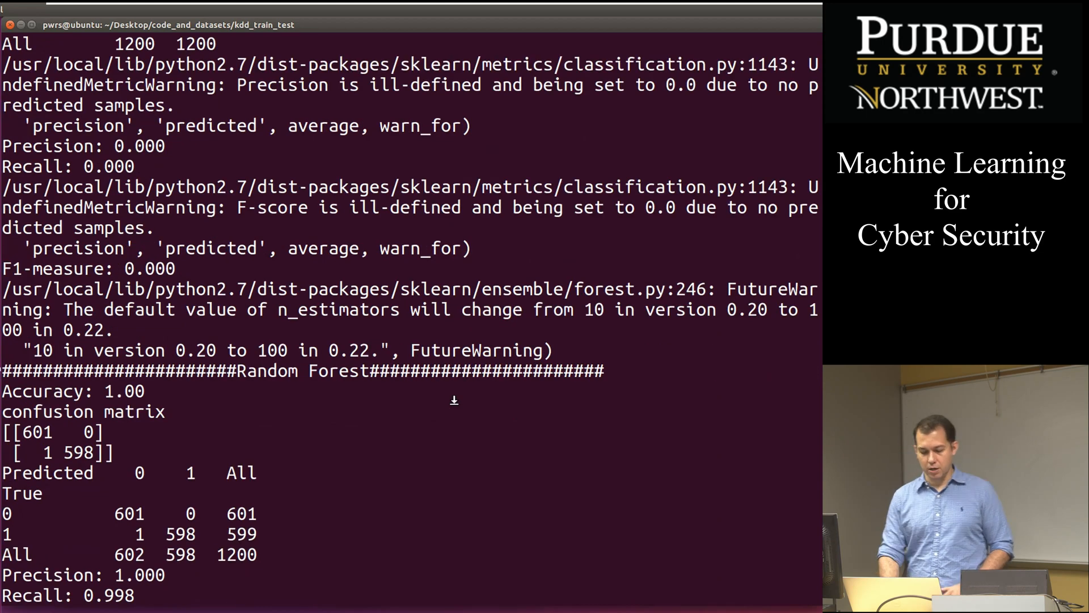
pyautogui.scroll(-3)
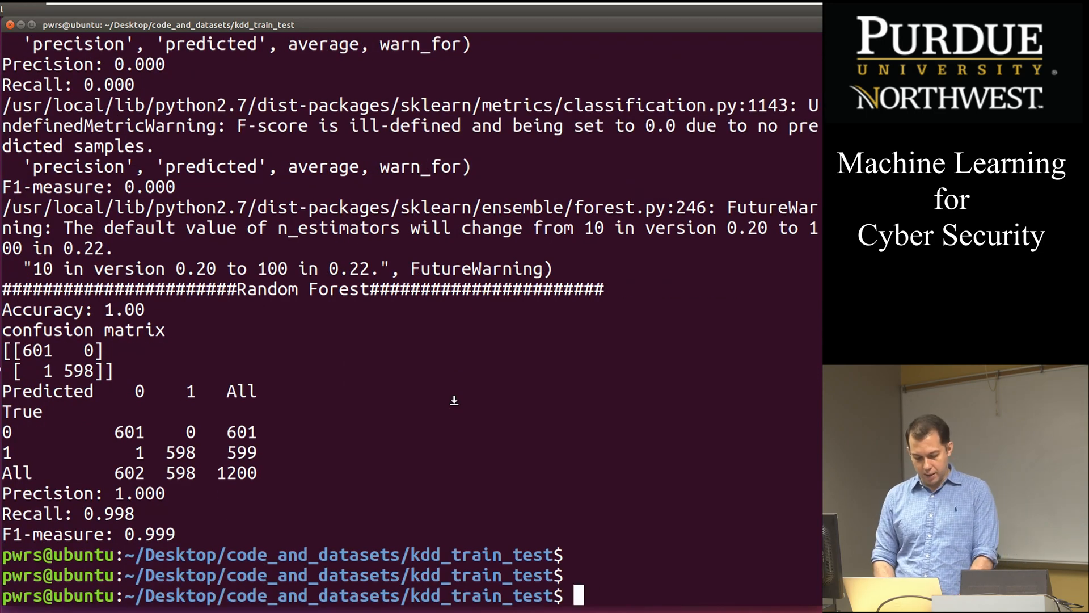
# List the folder with ls and ls -l, then begin the nano kdd command.
pyautogui.write('ls')
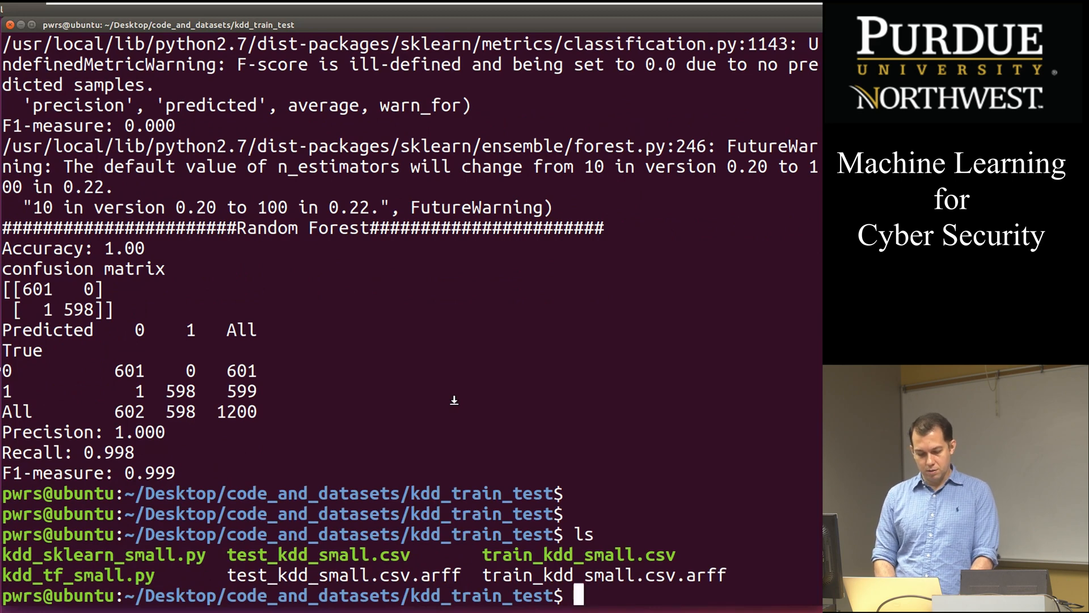
pyautogui.write('ls -l')
pyautogui.write('na')
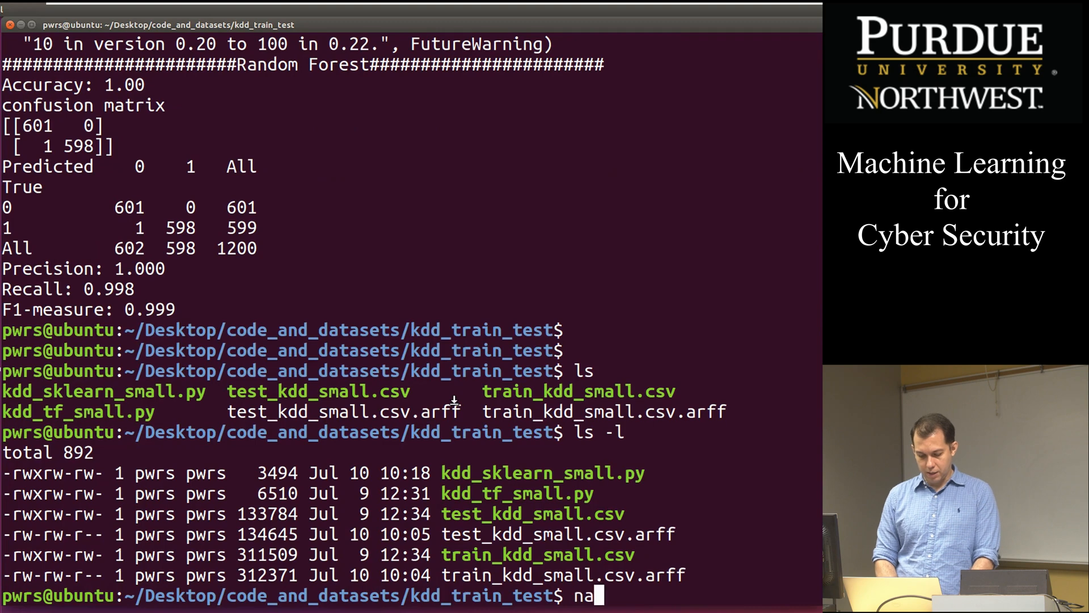
pyautogui.write('no')
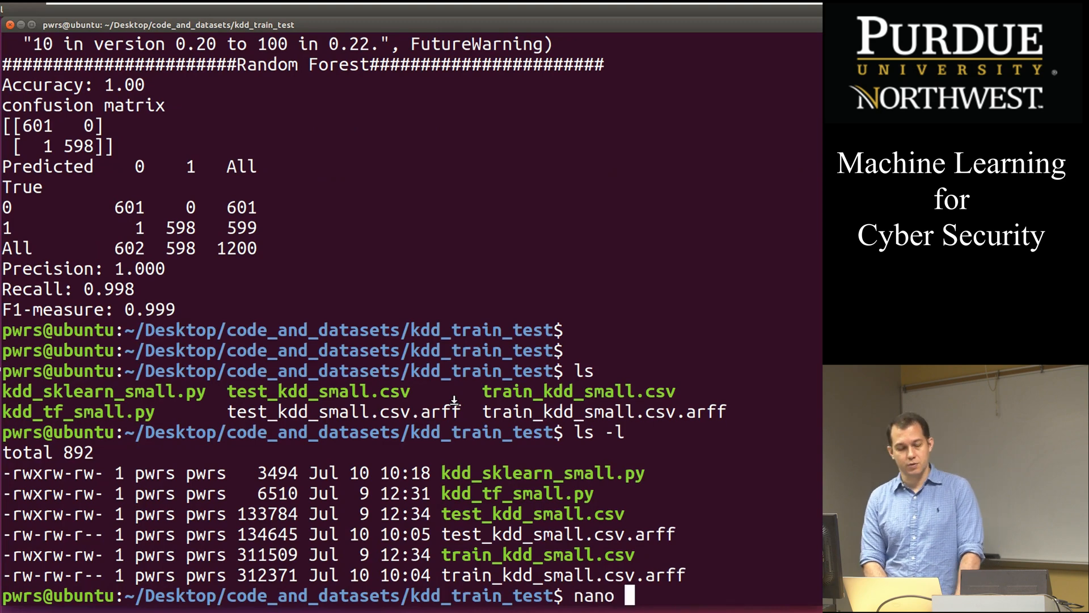
pyautogui.write('kdd')
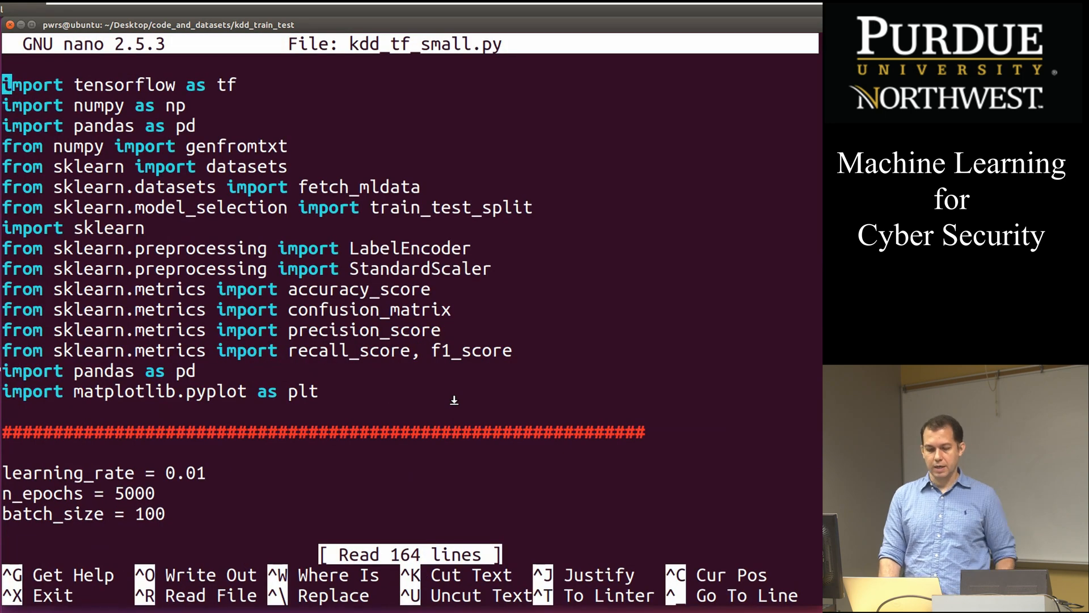
# Scroll through kdd_tf_small.py's genfromtxt train/test CSV loading code and exit nano.
pyautogui.scroll(-3)
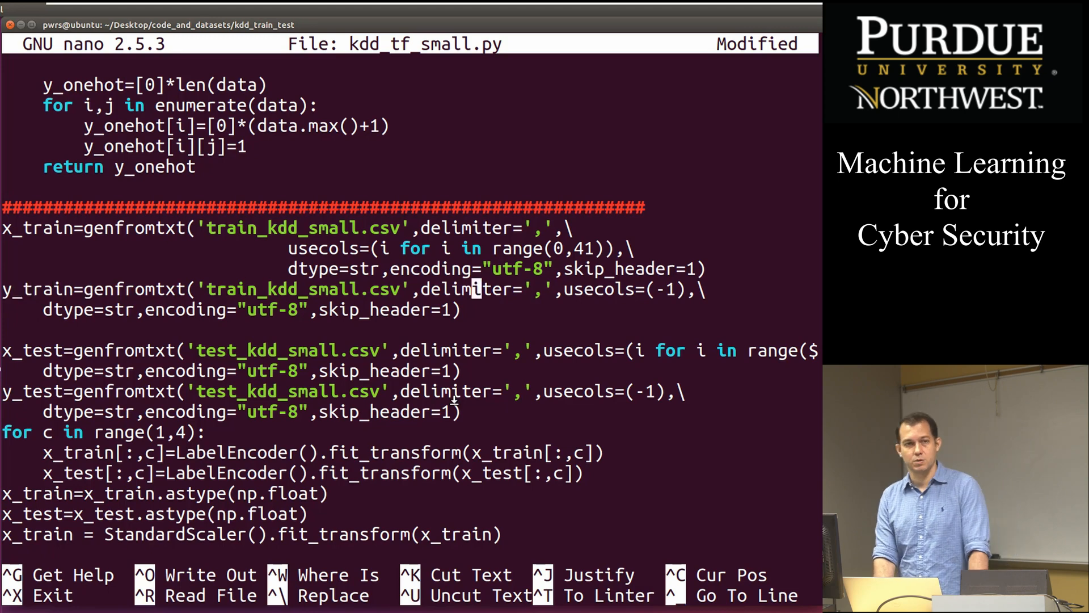
pyautogui.moveTo(470, 371)
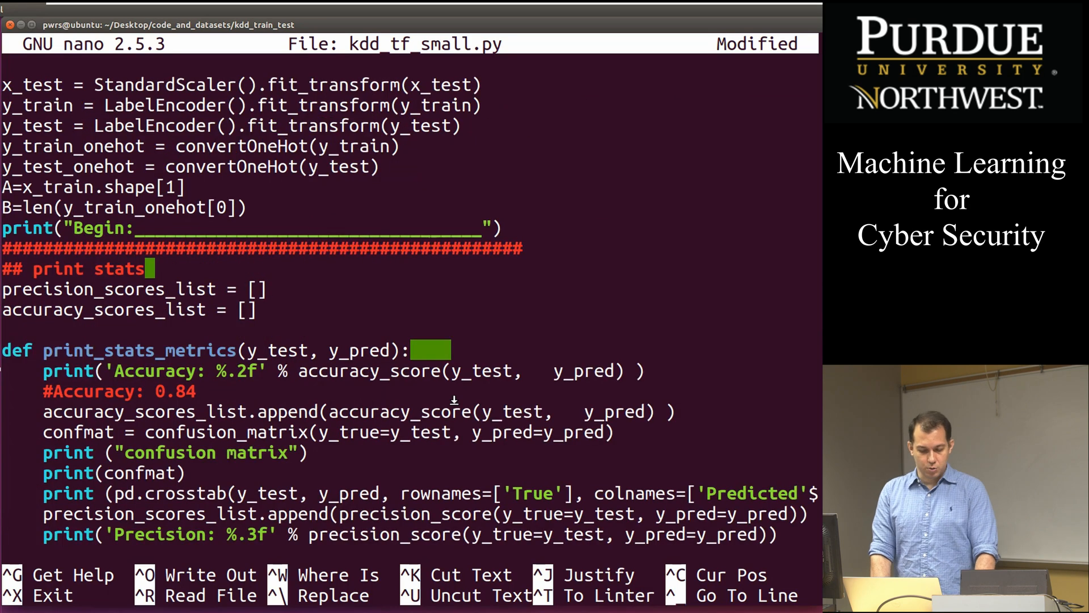
pyautogui.press('ctrl+x')
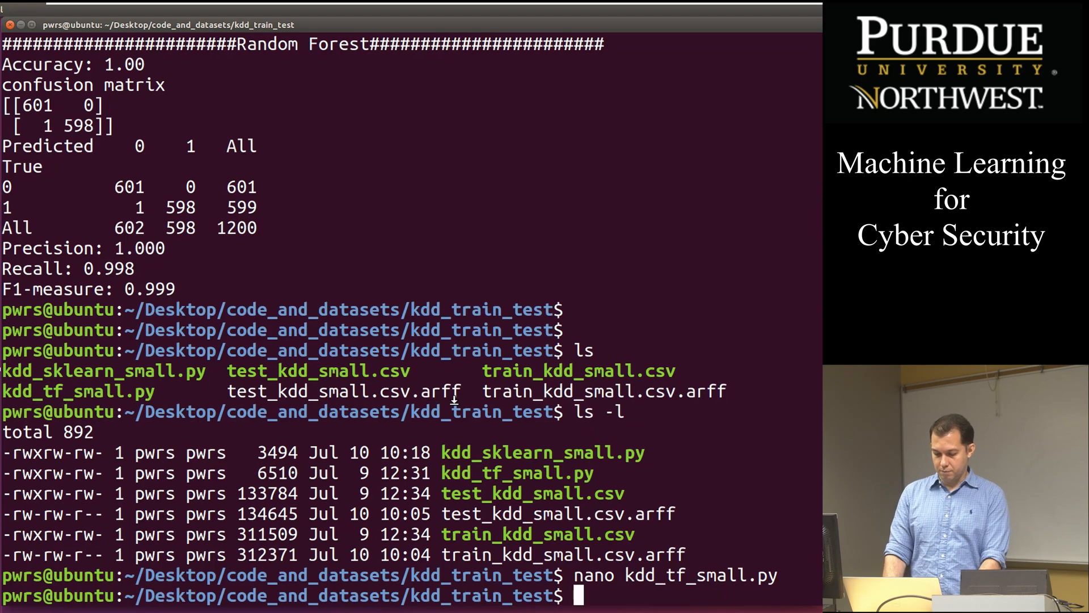
# Run python kdd_tf_small.py, watch it reach epoch 278 at accuracy 1.00, then suspend it.
pyautogui.write('py')
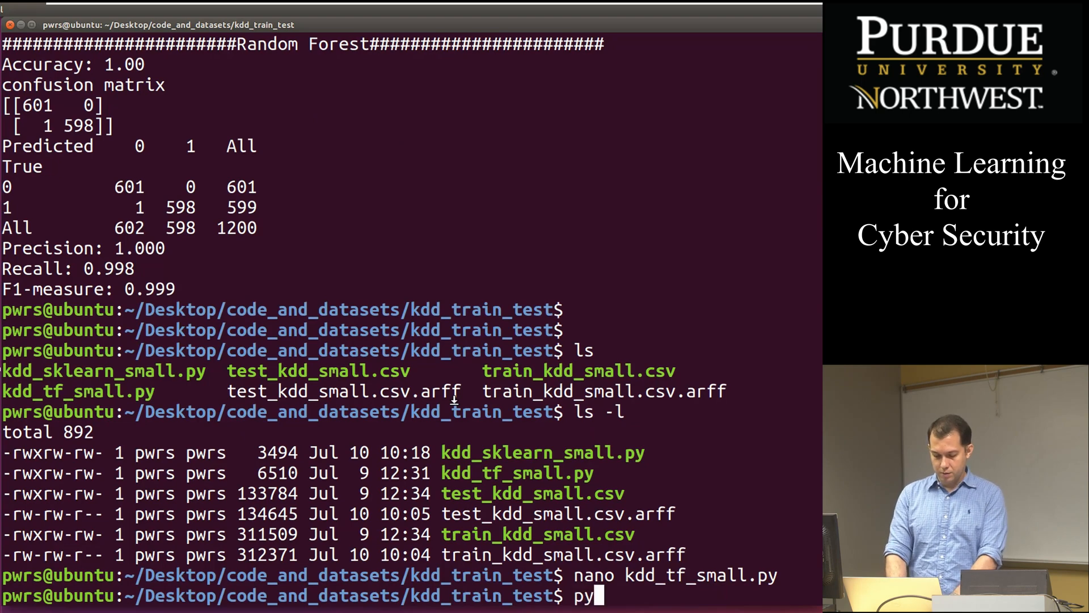
pyautogui.write('thon')
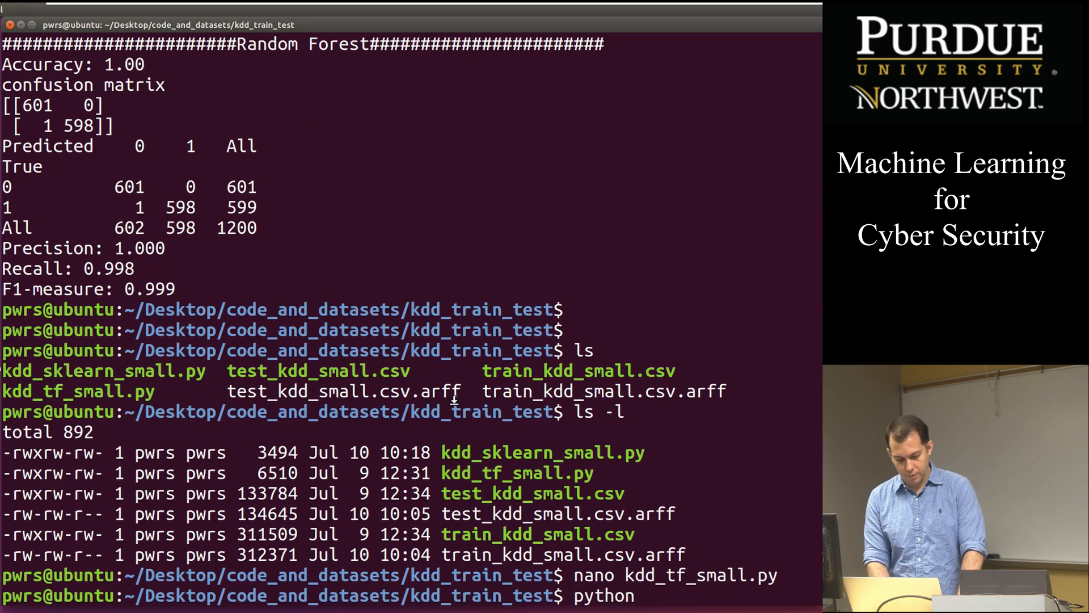
pyautogui.write('kdd')
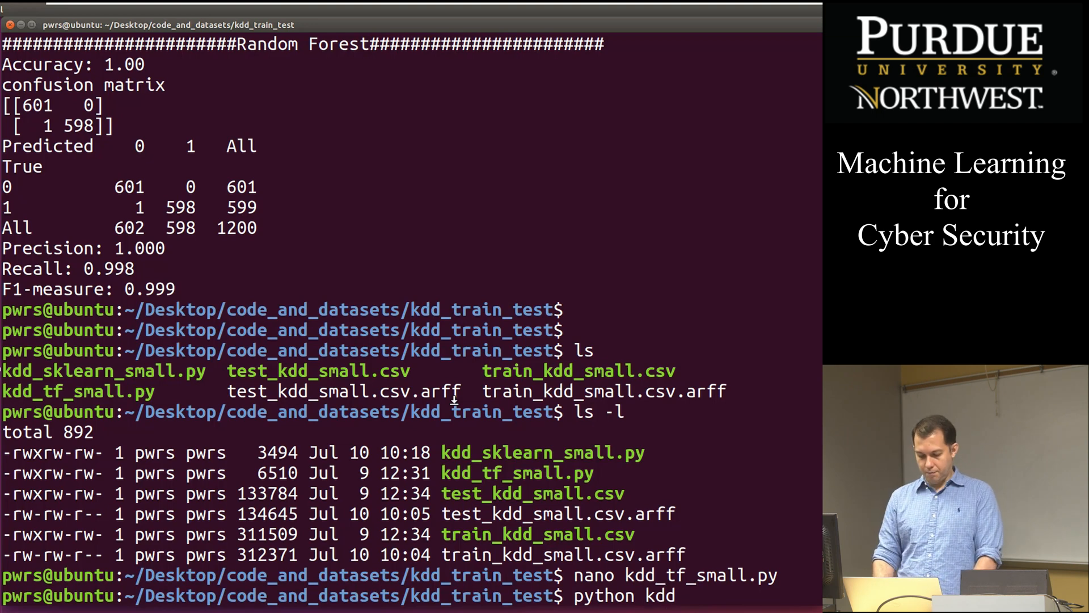
pyautogui.write('_')
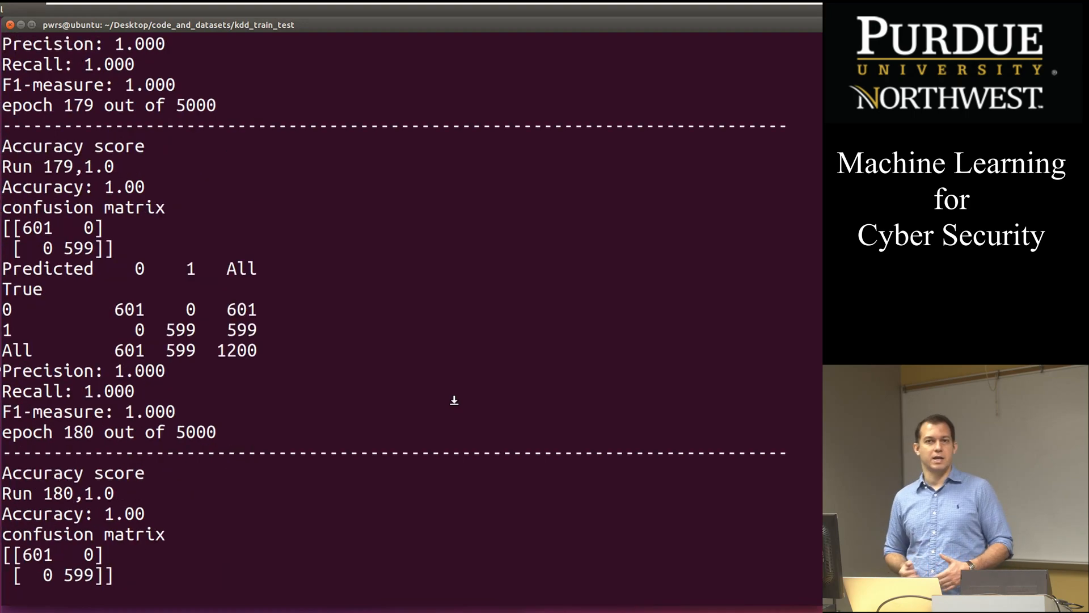
pyautogui.scroll(-3)
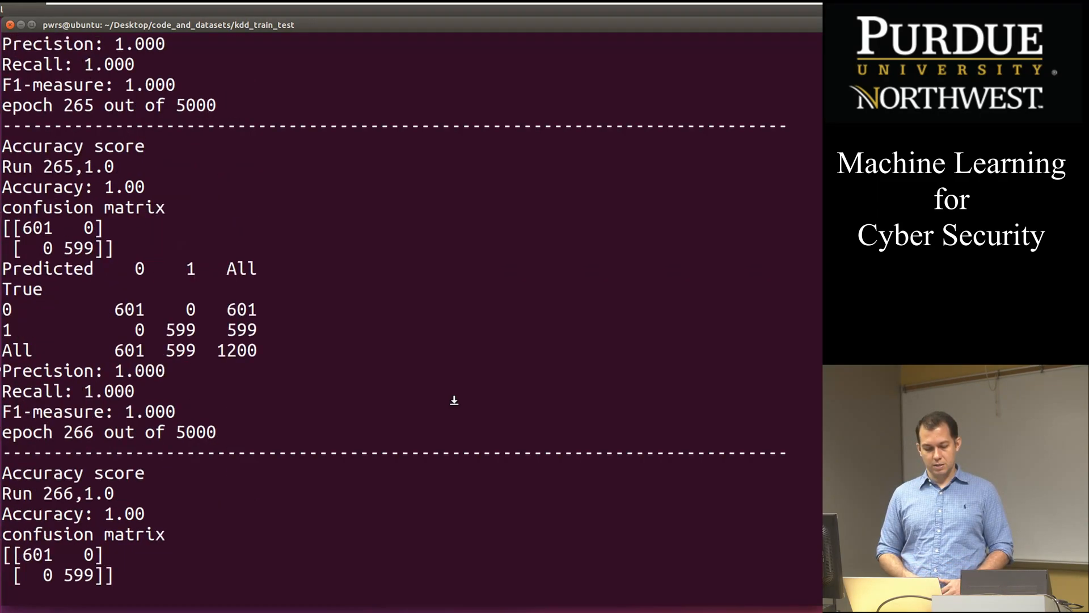
pyautogui.press('ctrl+z')
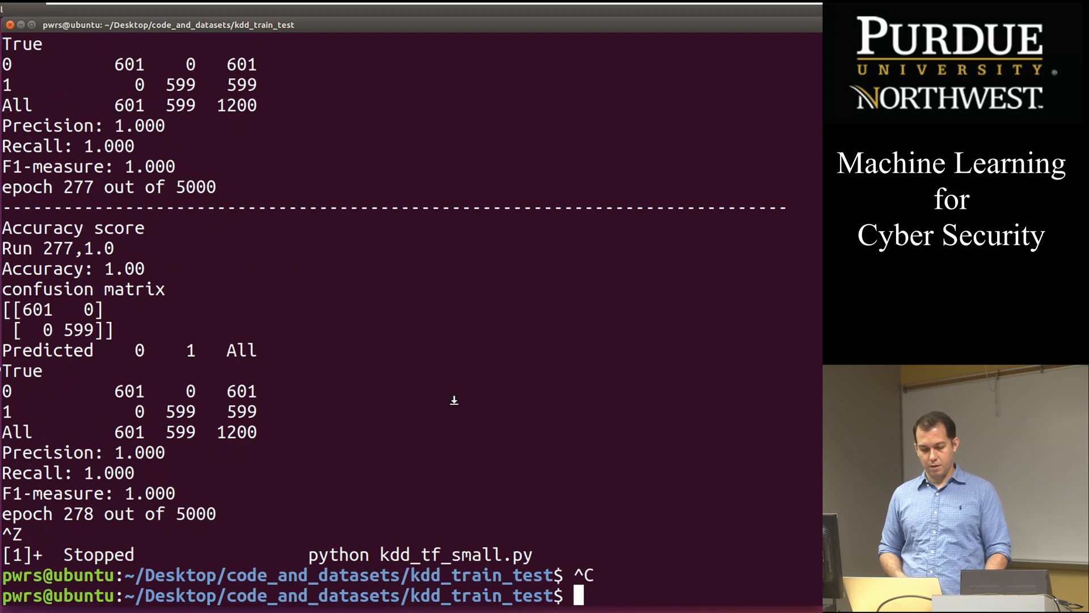